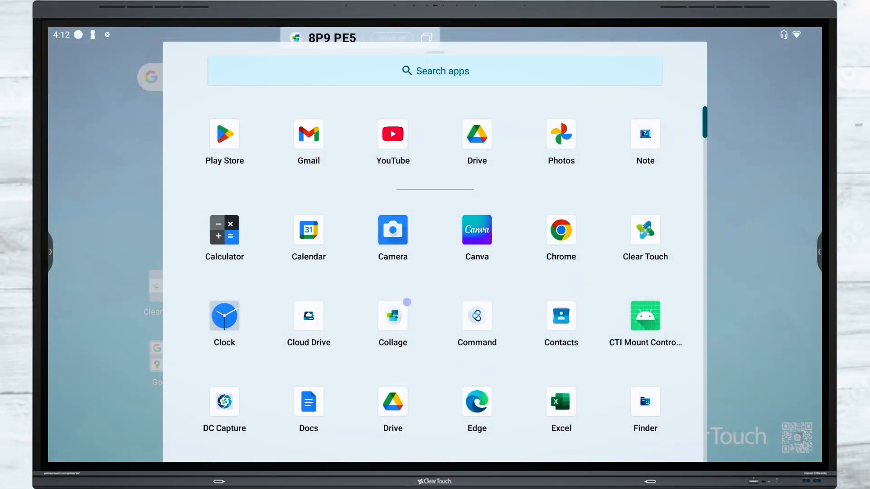
Launch the panel's Settings app from the app drawer onto the Wireless & Network section.
scroll(down, 3)
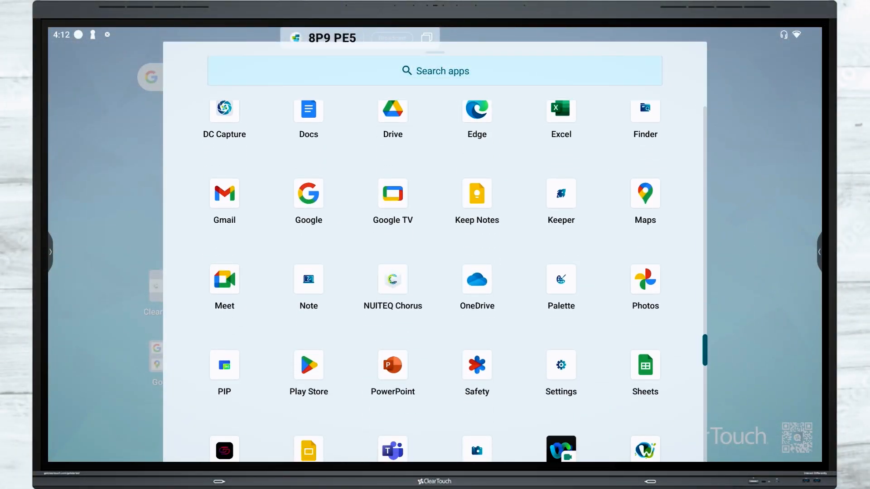
click(560, 365)
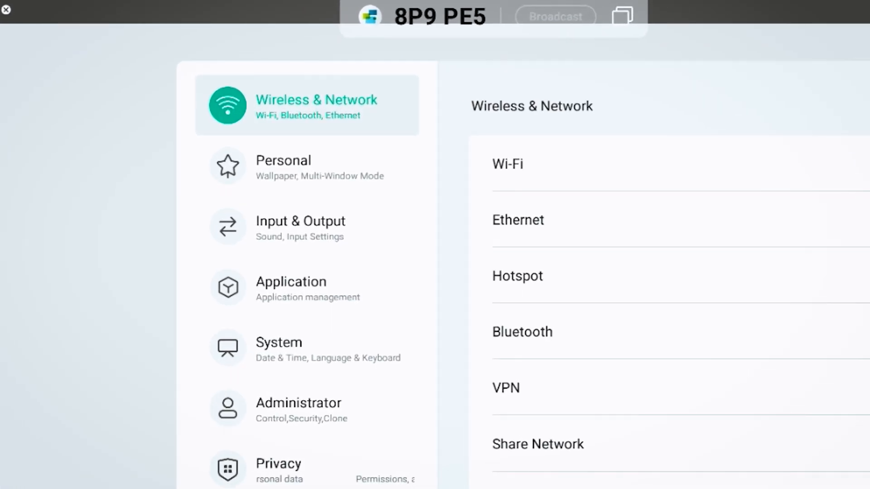
click(522, 332)
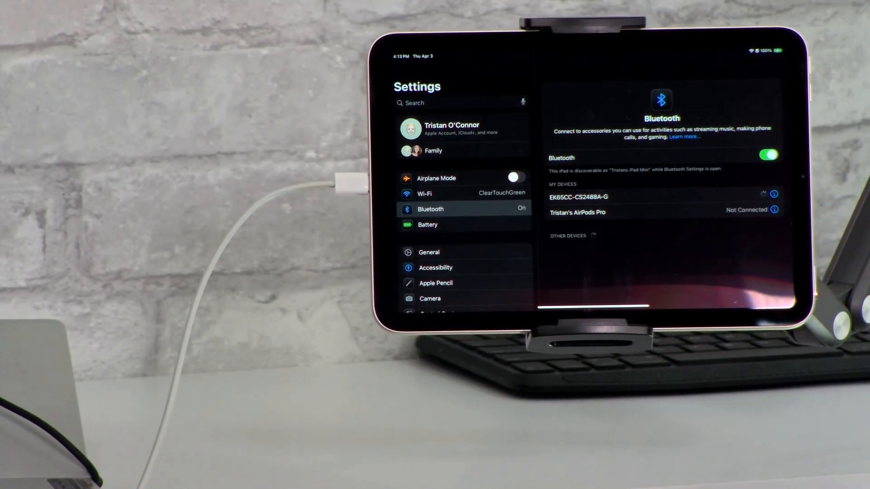
Pair with the panel EK65CC-CS2488A-G from iPad Bluetooth, then reveal the Collage quick options.
click(579, 197)
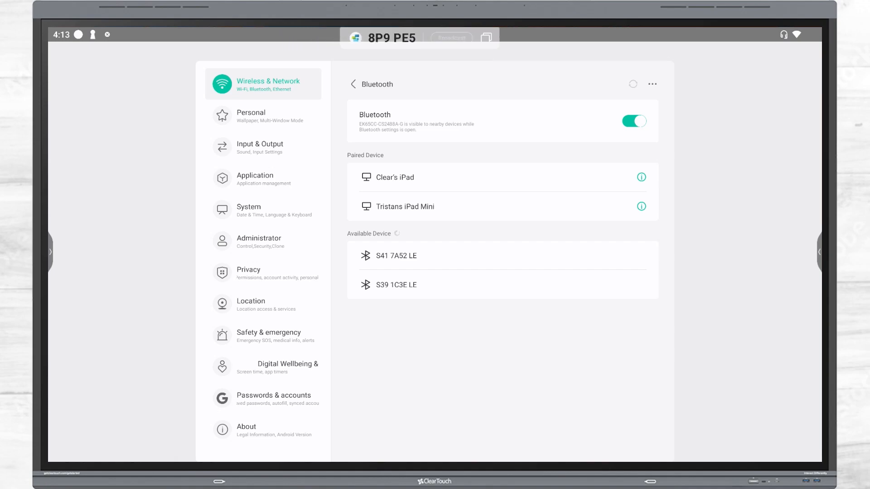
click(419, 38)
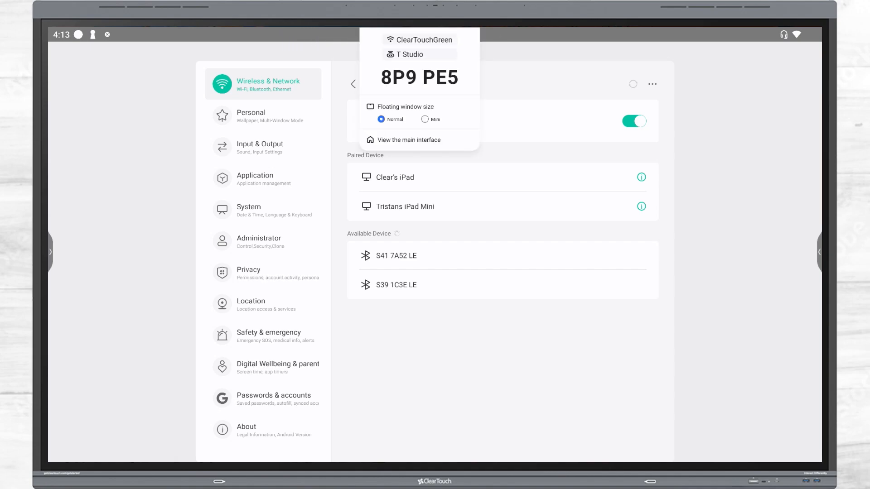
Show the full Collage window and reach its Settings page via the Collage menu.
click(410, 140)
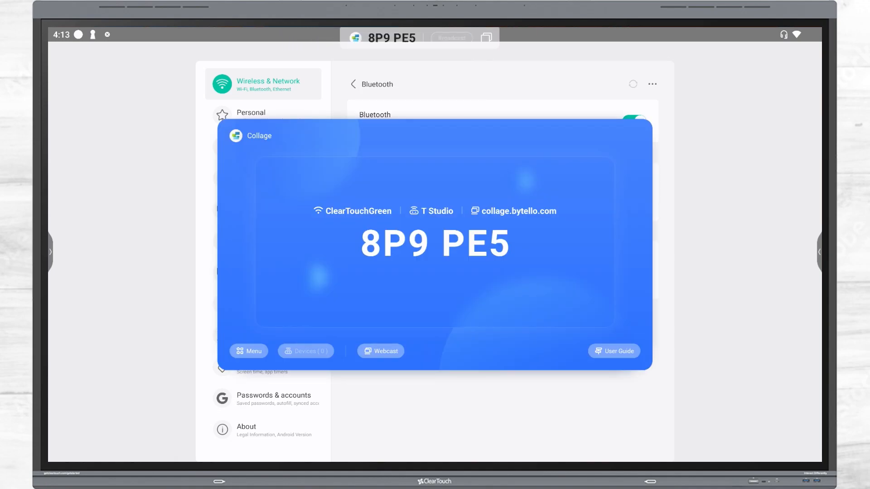
click(248, 351)
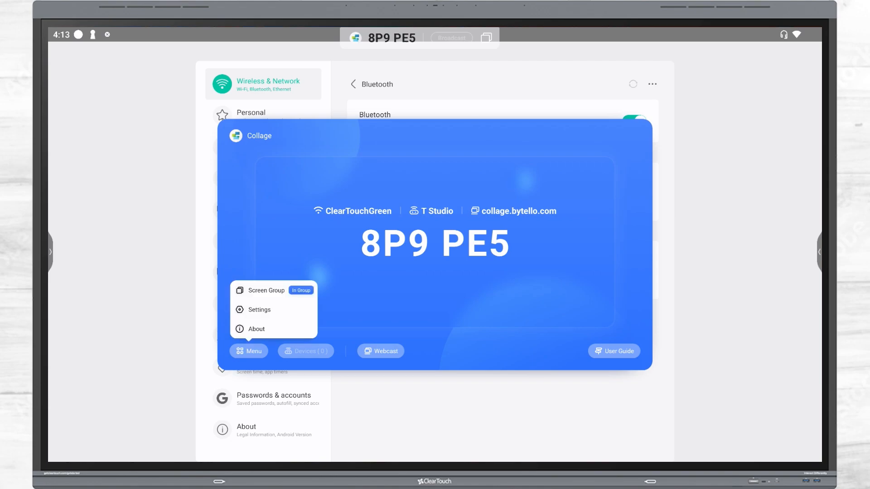
click(259, 310)
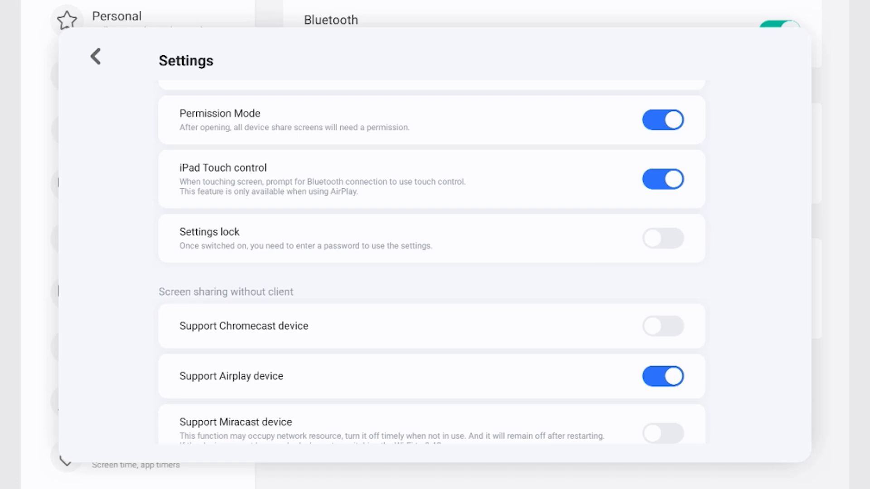
scroll(down, 3)
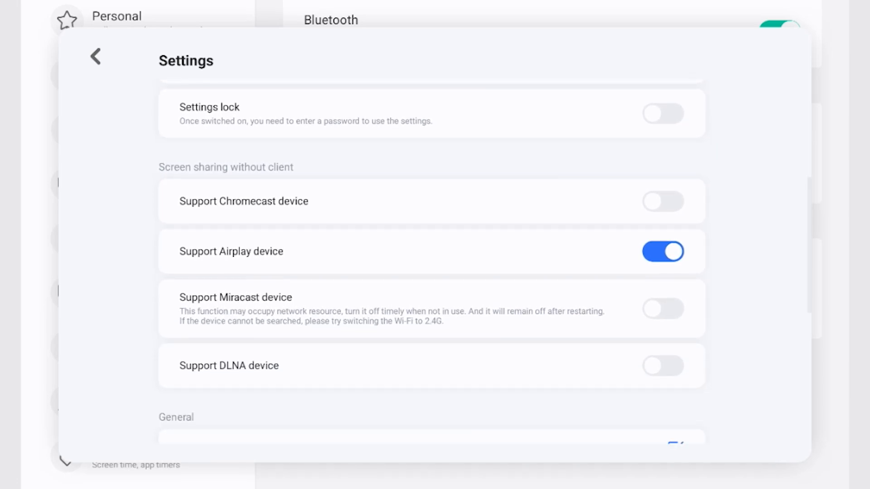